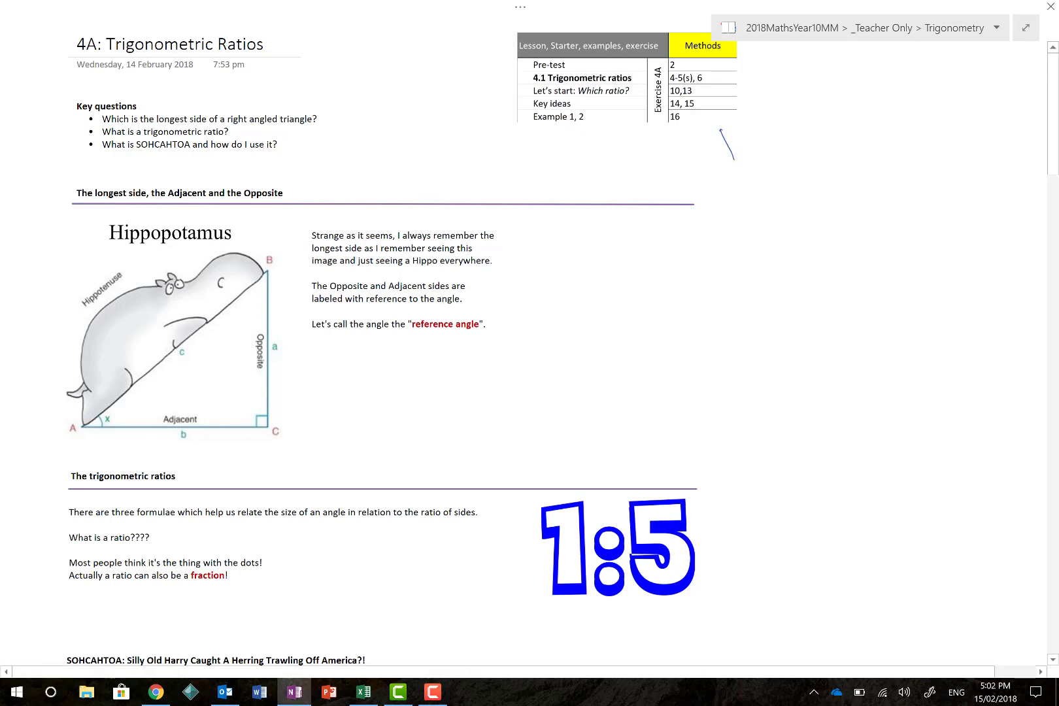
pyautogui.moveTo(725, 140)
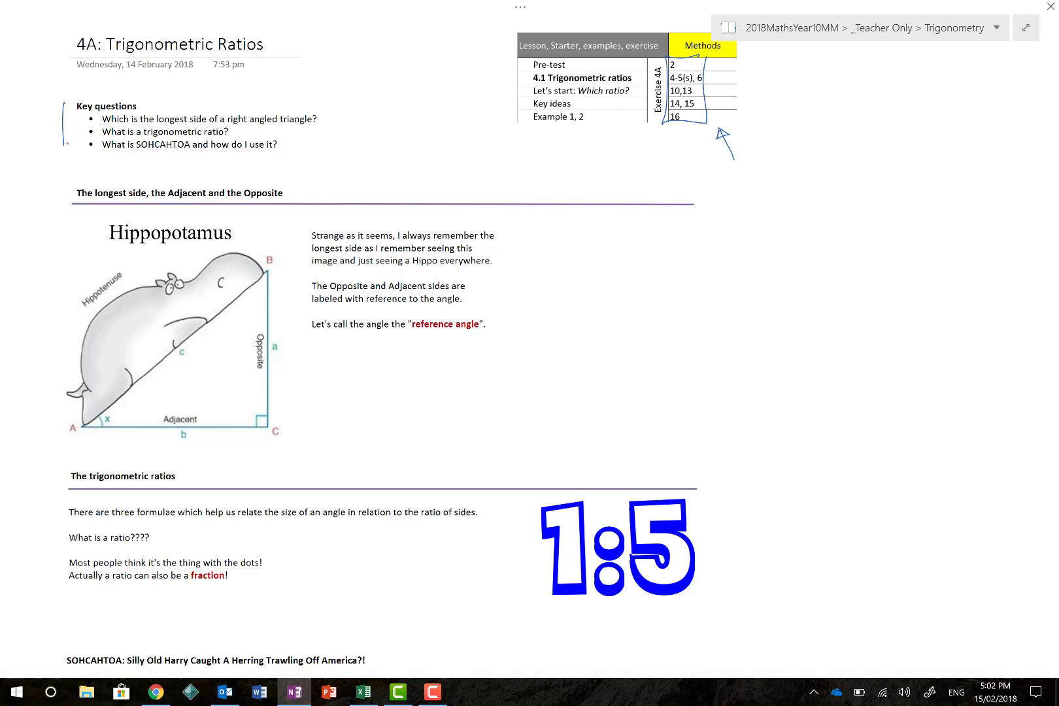
# Scroll down to the hippo diagram and ink circles around Opposite/Adjacent with labelled triangle sketches.
pyautogui.scroll(-3)
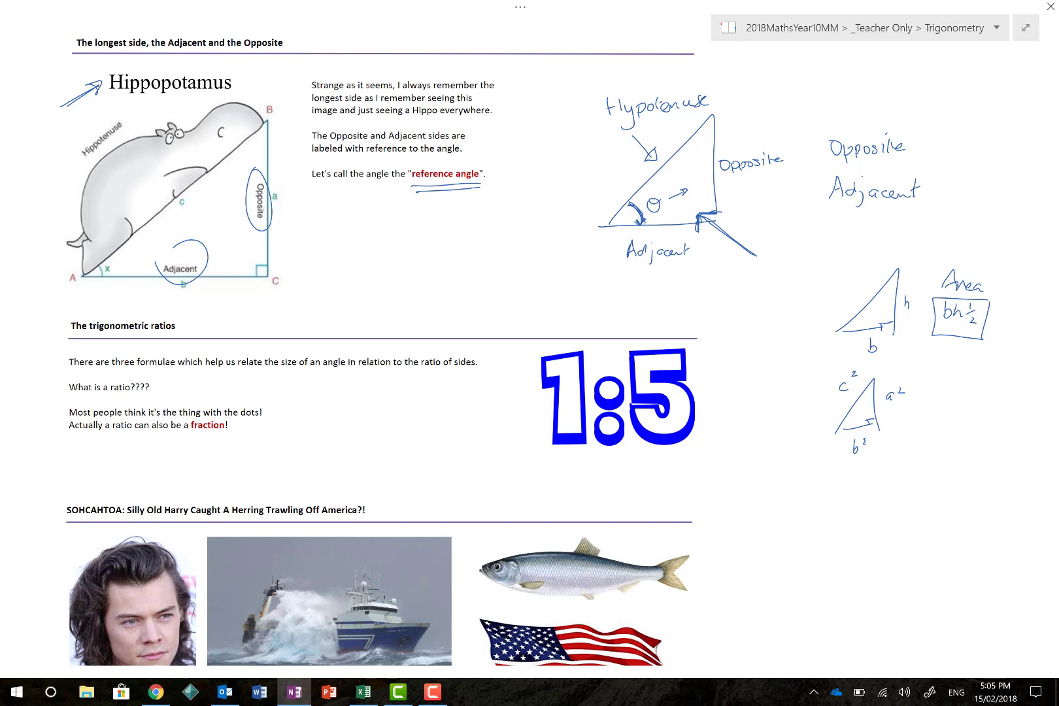
# In the ratios section, underline 'three formulae', circle 'fraction' and write 1/5 beside the 1:5 ratio.
pyautogui.scroll(-3)
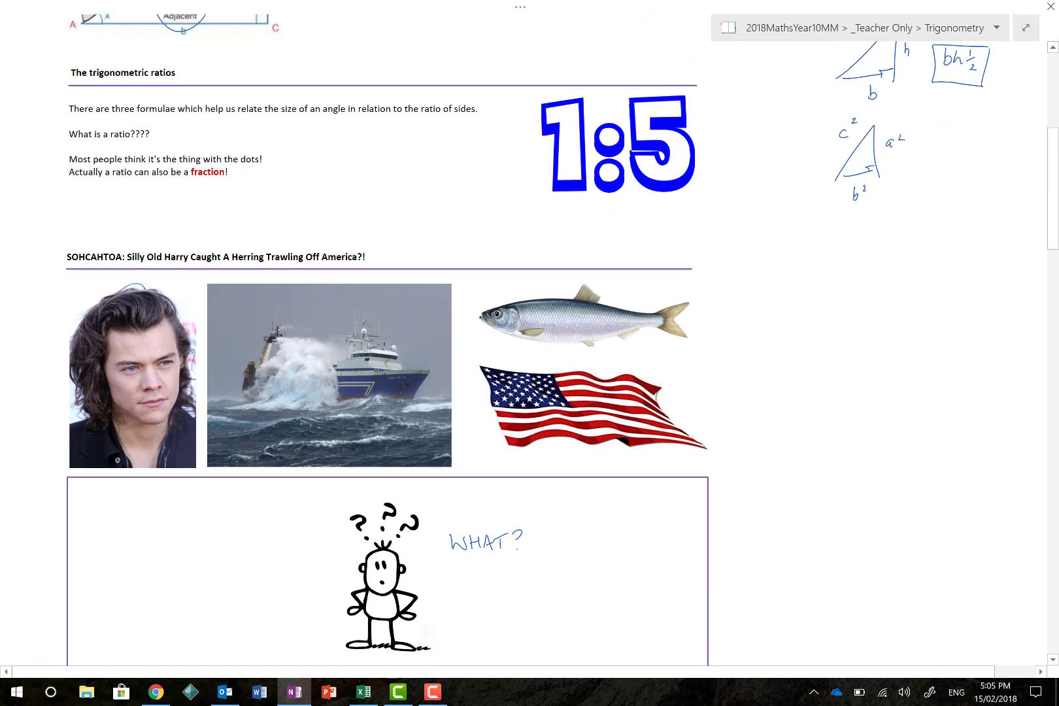
pyautogui.scroll(-3)
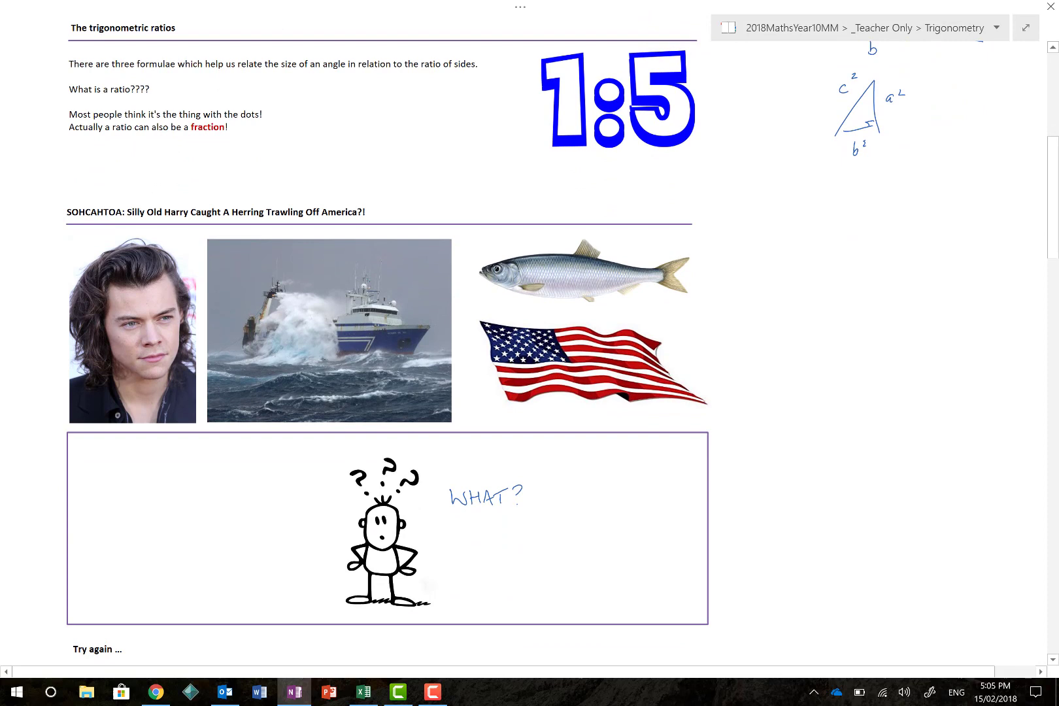
pyautogui.moveTo(116, 74); pyautogui.dragTo(194, 69)
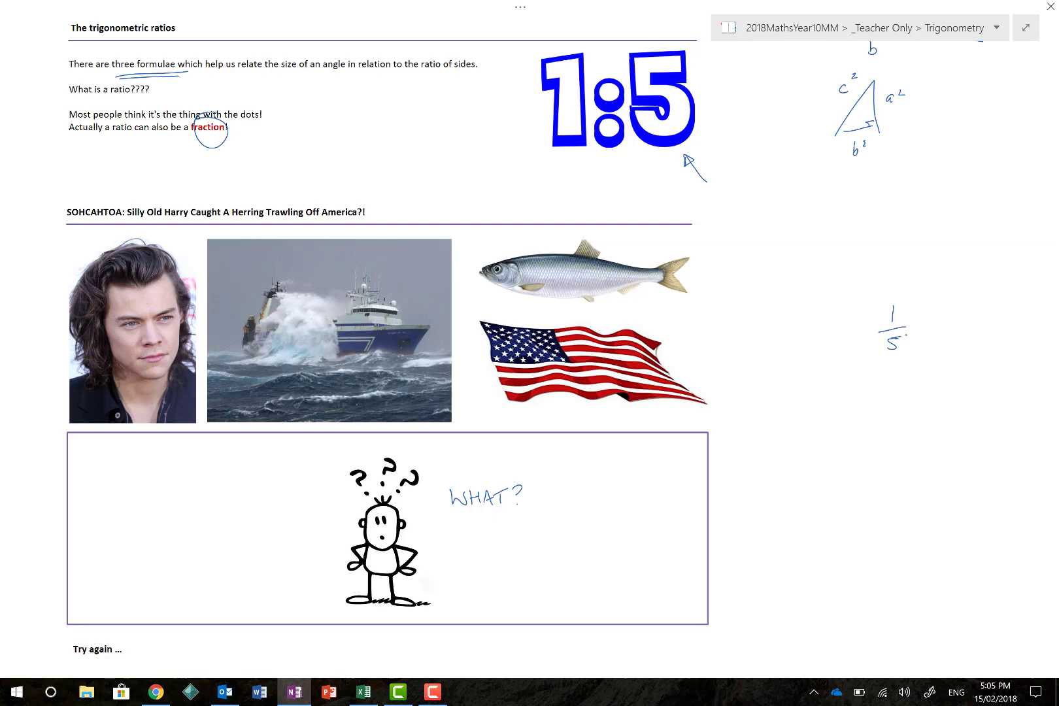
# Scroll to SOHCAHTOA and draw arrows at the Harry, ship, herring and flag pictures.
pyautogui.scroll(-3)
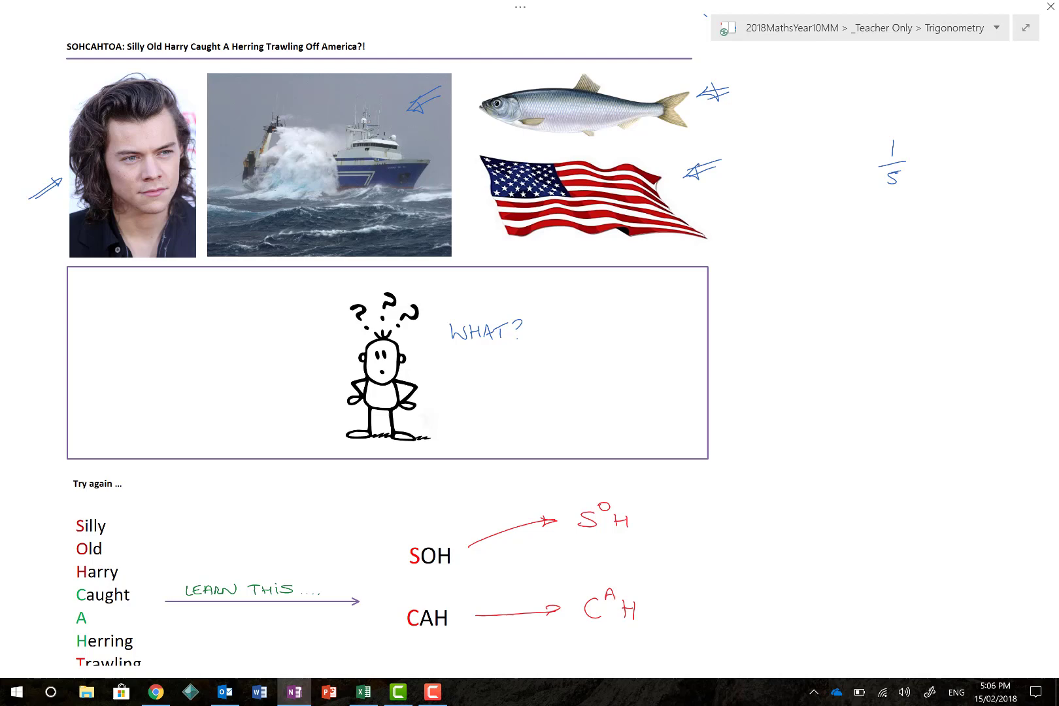
# Label the inked triangle Hyp, Opp and Adj and write S O/H, C A/H, T O/A beside it.
pyautogui.scroll(-3)
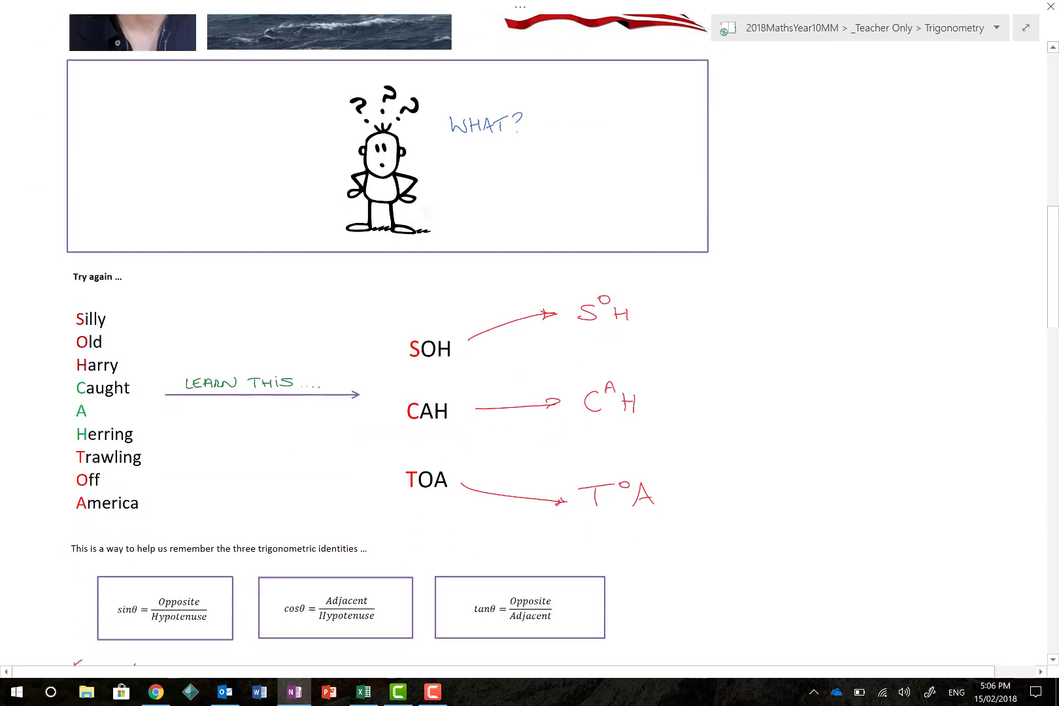
pyautogui.scroll(-3)
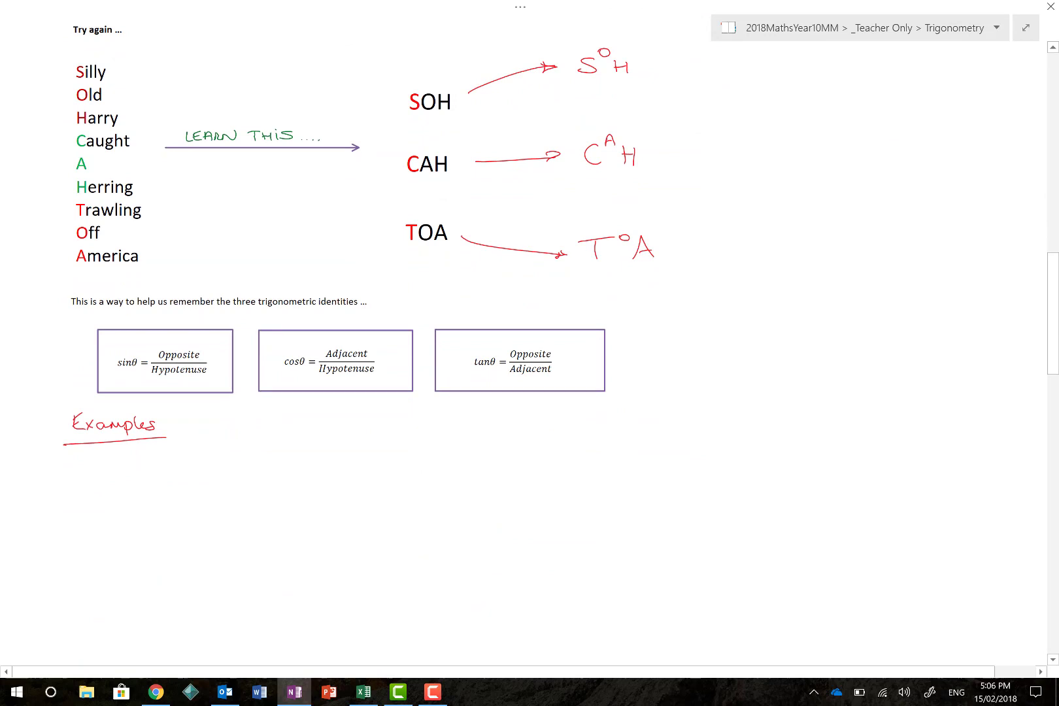
pyautogui.moveTo(49, 102); pyautogui.dragTo(48, 189)
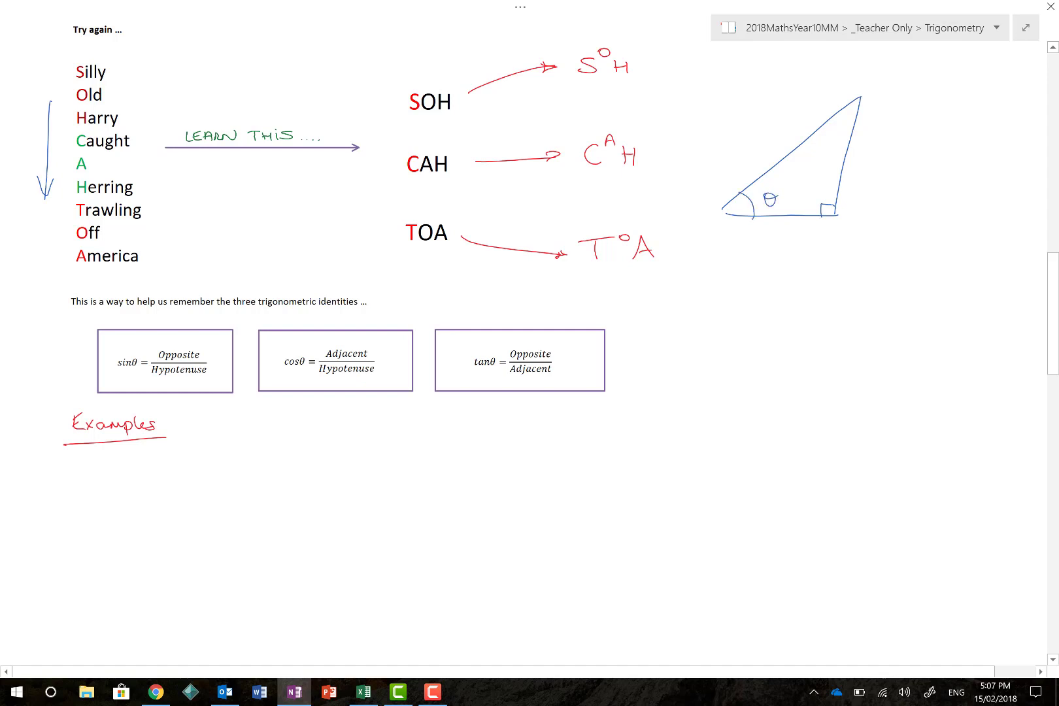
pyautogui.write('Opp')
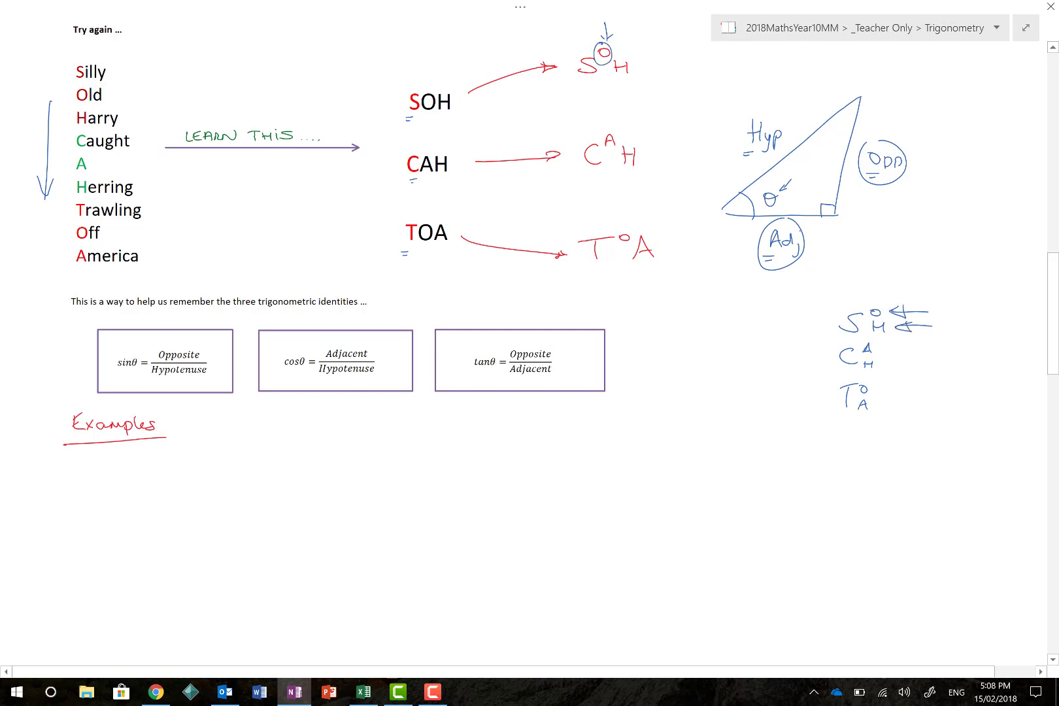
pyautogui.scroll(3)
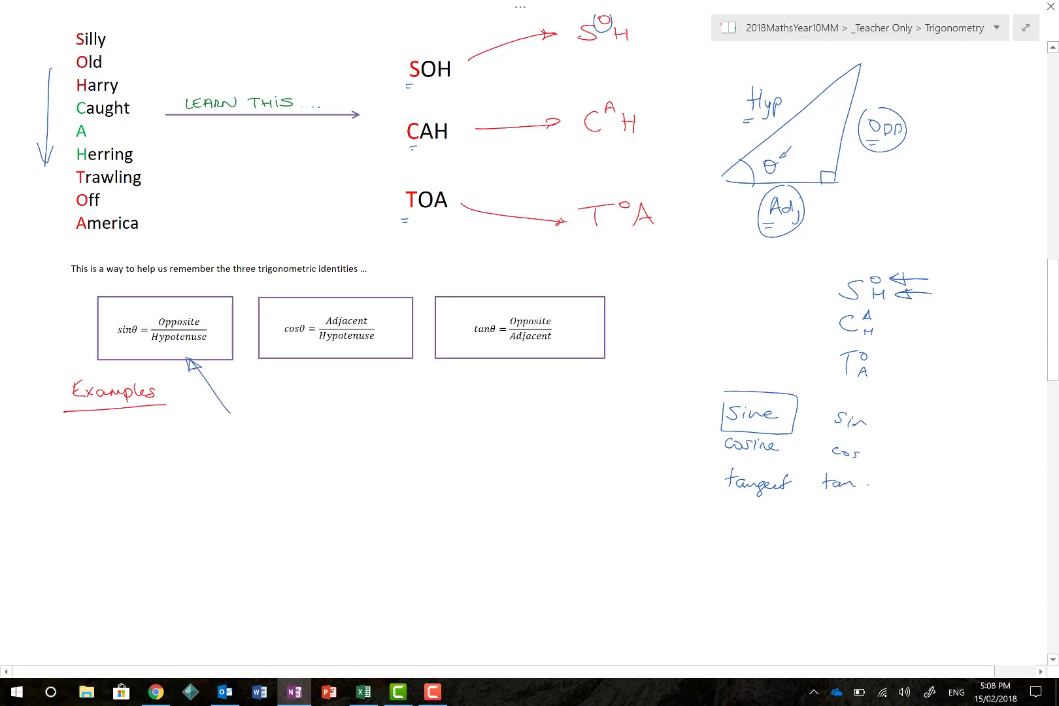
# Write Sine/sin, cosine/cos, tangent/tan and mark the three identity boxes with arrows and circles.
pyautogui.scroll(-3)
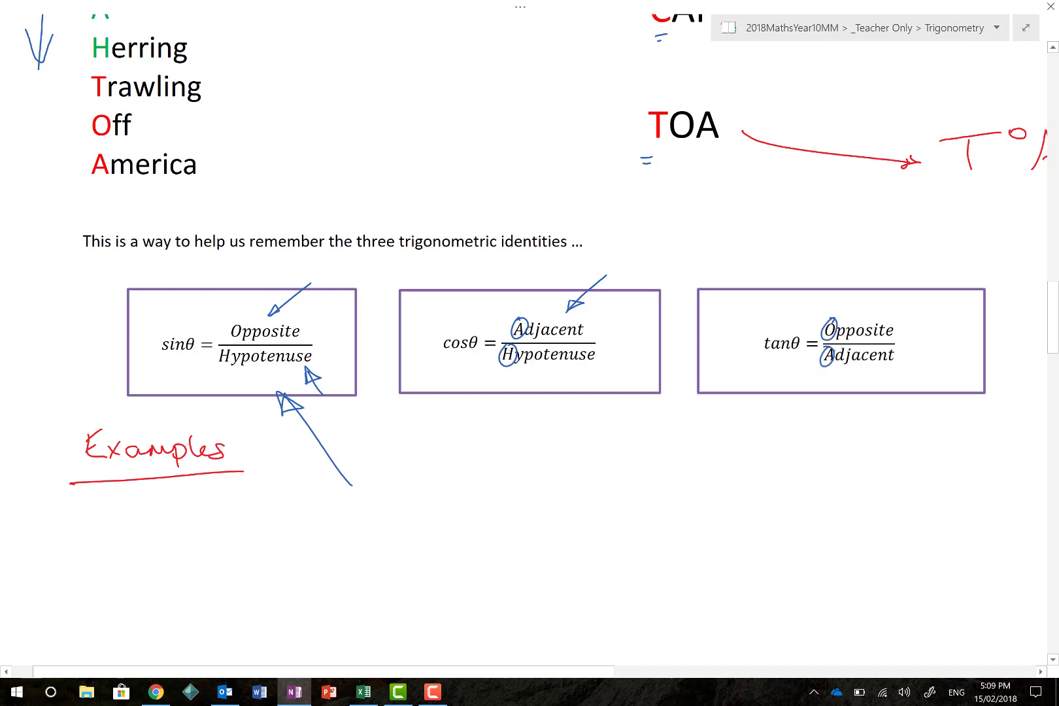
pyautogui.scroll(-3)
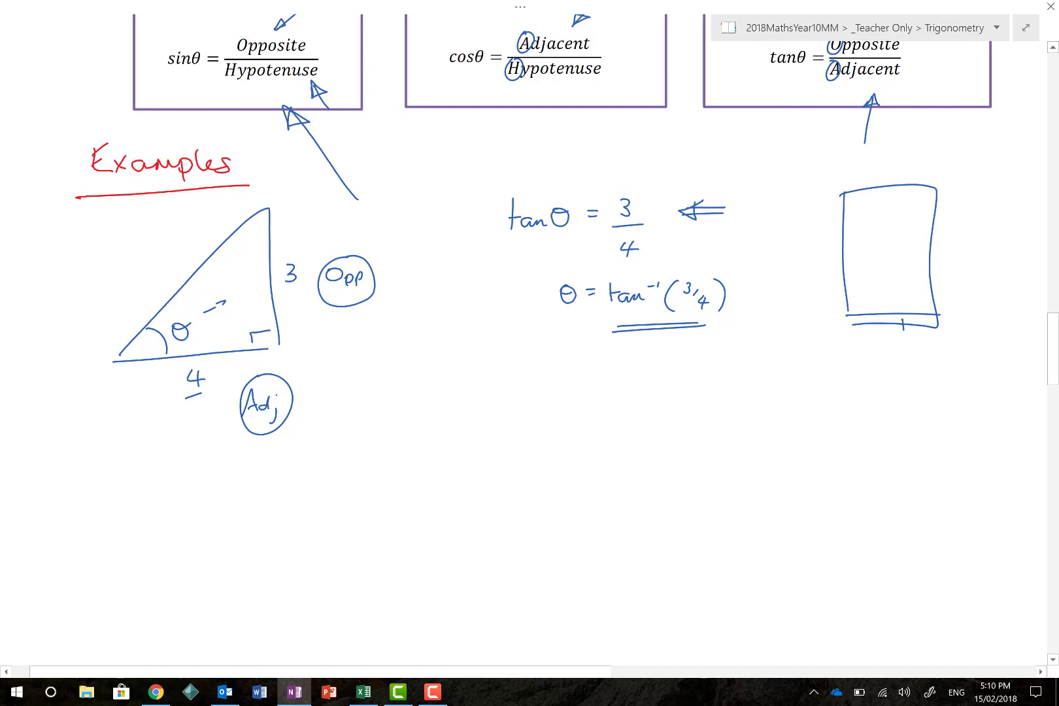
# Ink the 3-Opp 4-Adj triangle giving θ = tan⁻¹(3/4) and a calculator sketch marked DEG.
pyautogui.write('DEG')
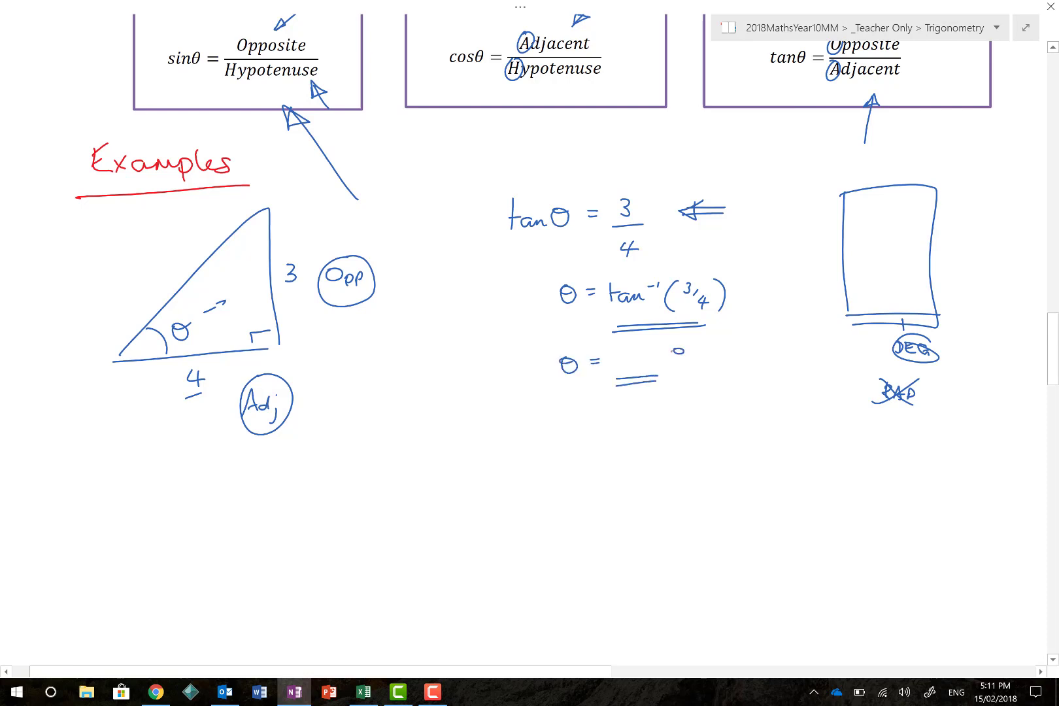
# Ink a Hyp 5, Opp 4 triangle with sinθ = 4/5 and θ = sin⁻¹(4/5) = __°.
pyautogui.scroll(-3)
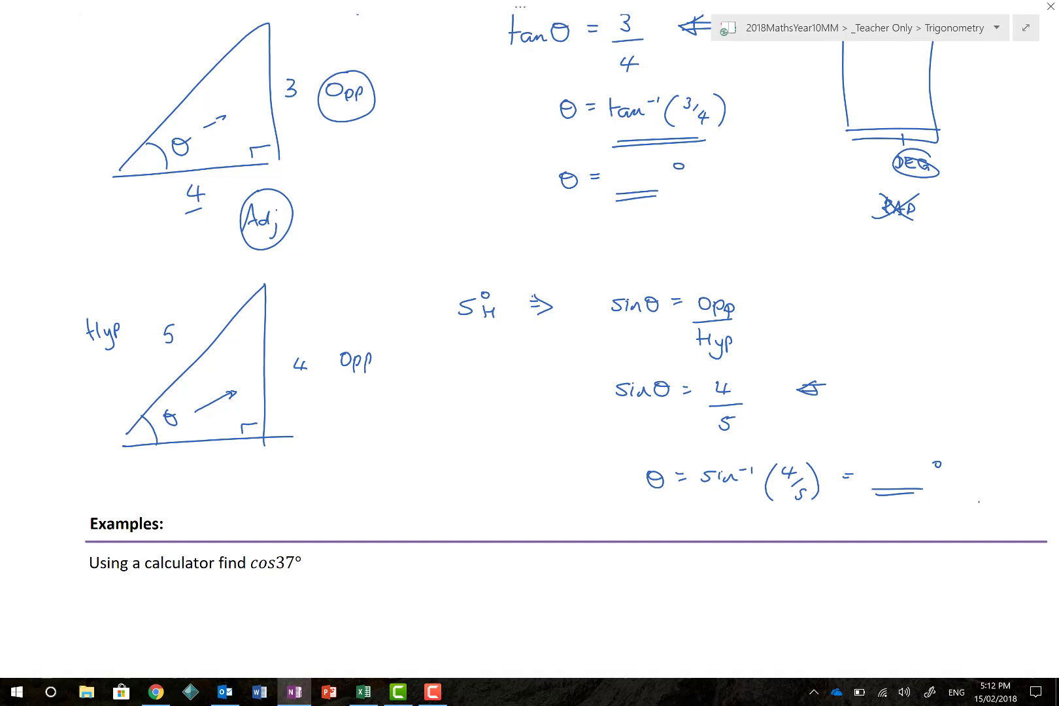
# Circle cos37°, sketch a calculator, and write cos 37 = 0..... with a '2 decimal places' note.
pyautogui.scroll(-3)
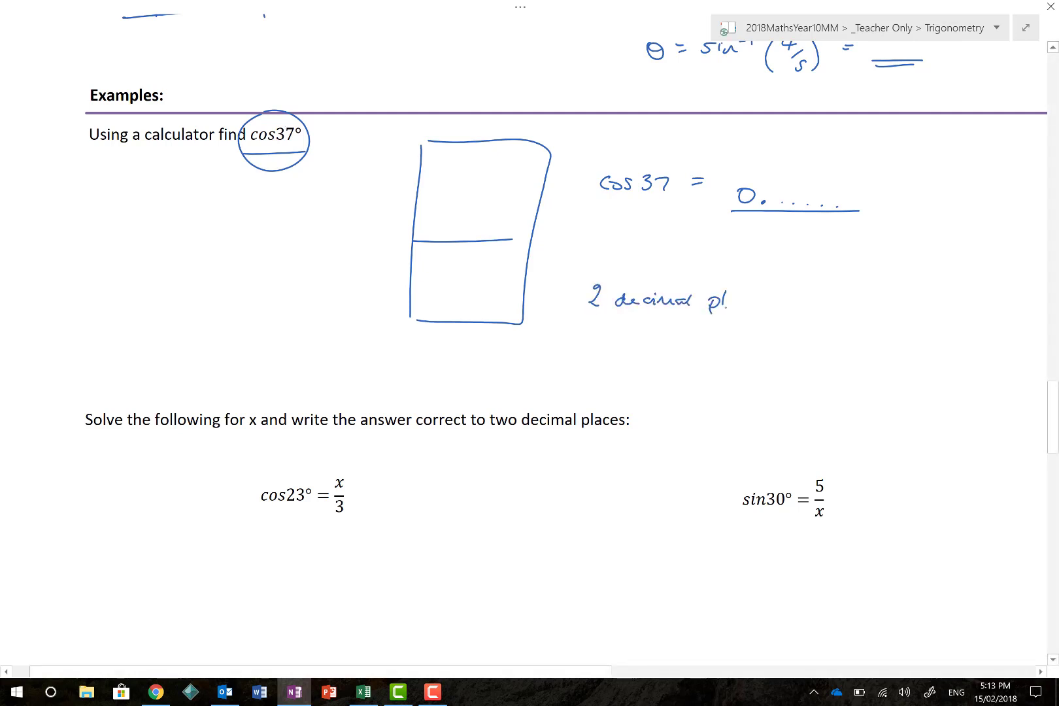
pyautogui.moveTo(708, 302)
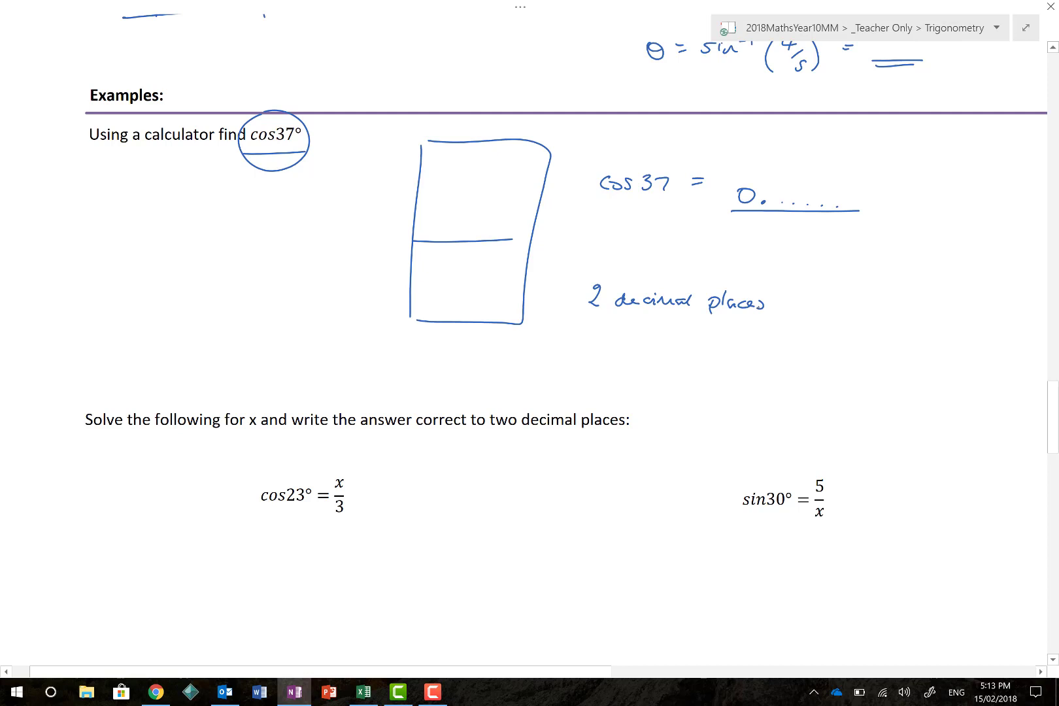
pyautogui.scroll(-3)
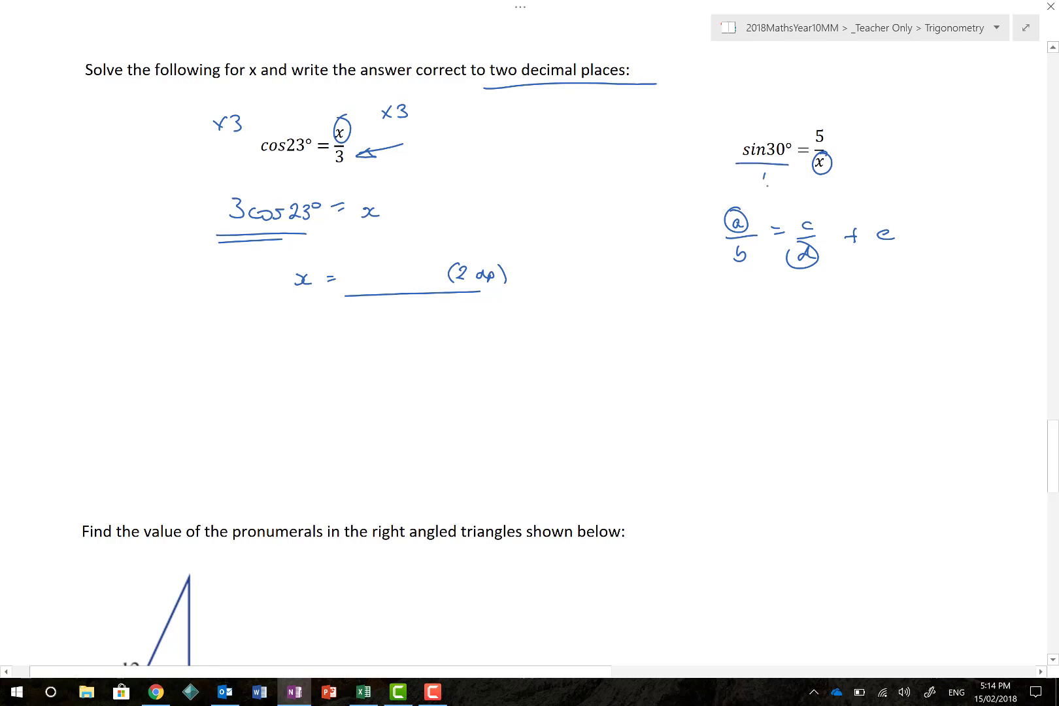
pyautogui.moveTo(719, 324)
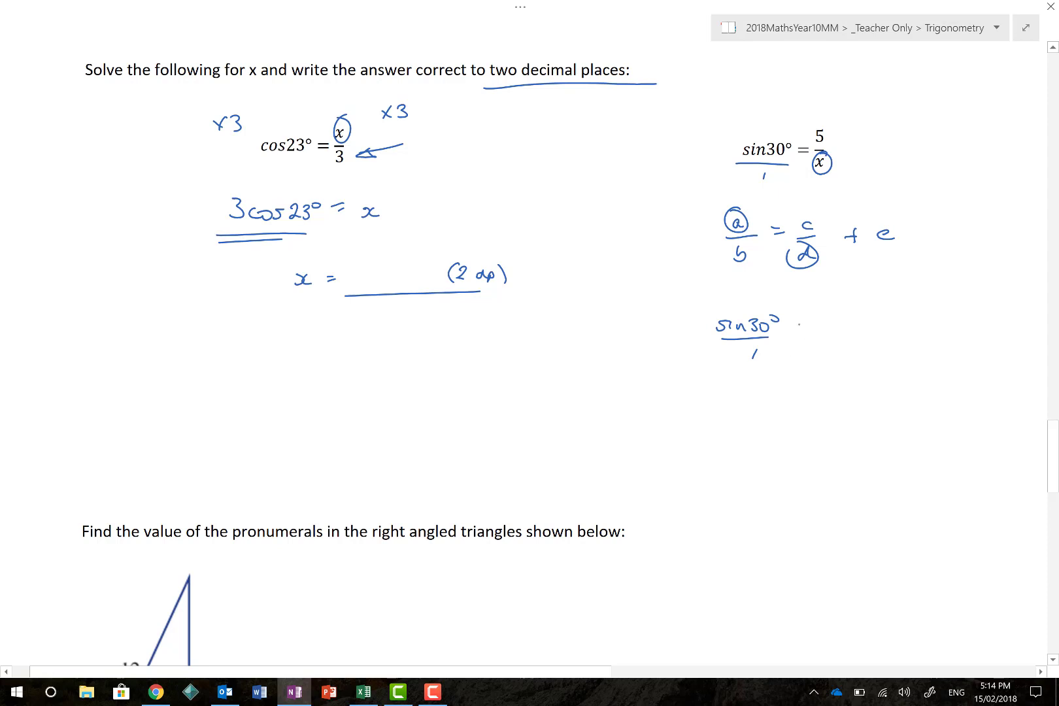
# Handwrite sin30°/1 = 5/x, circle the cross terms and rearrange to x = 5/sin30°, underlined.
pyautogui.click(837, 331)
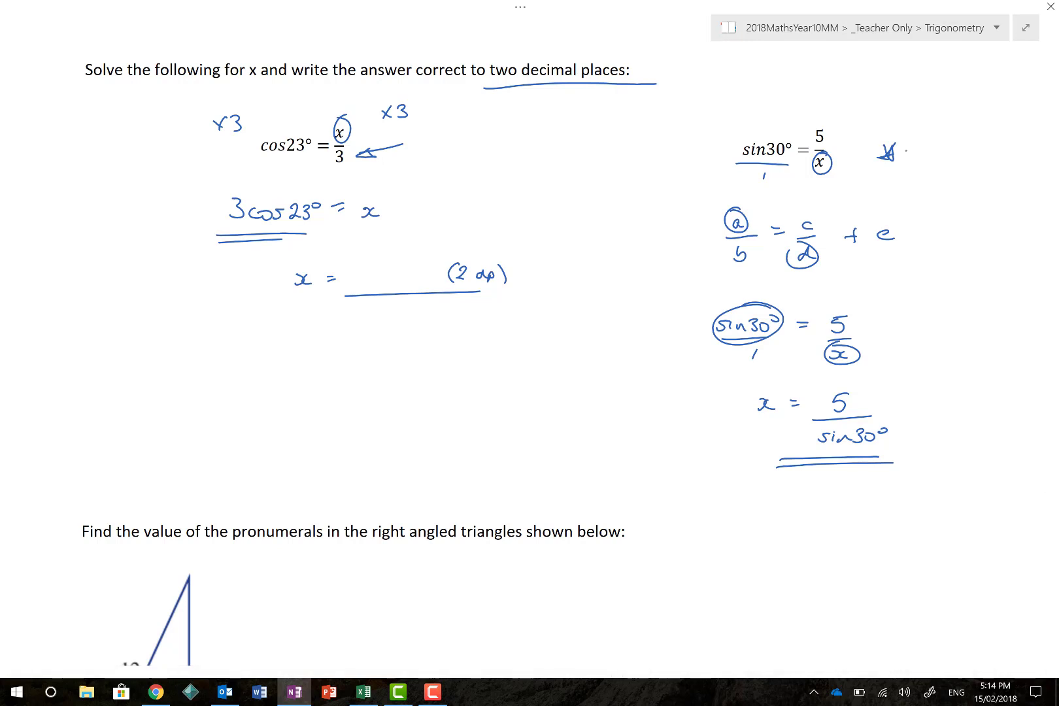
# Scroll to the pronumerals triangle with hypotenuse 12, angle 65° and base x.
pyautogui.scroll(-3)
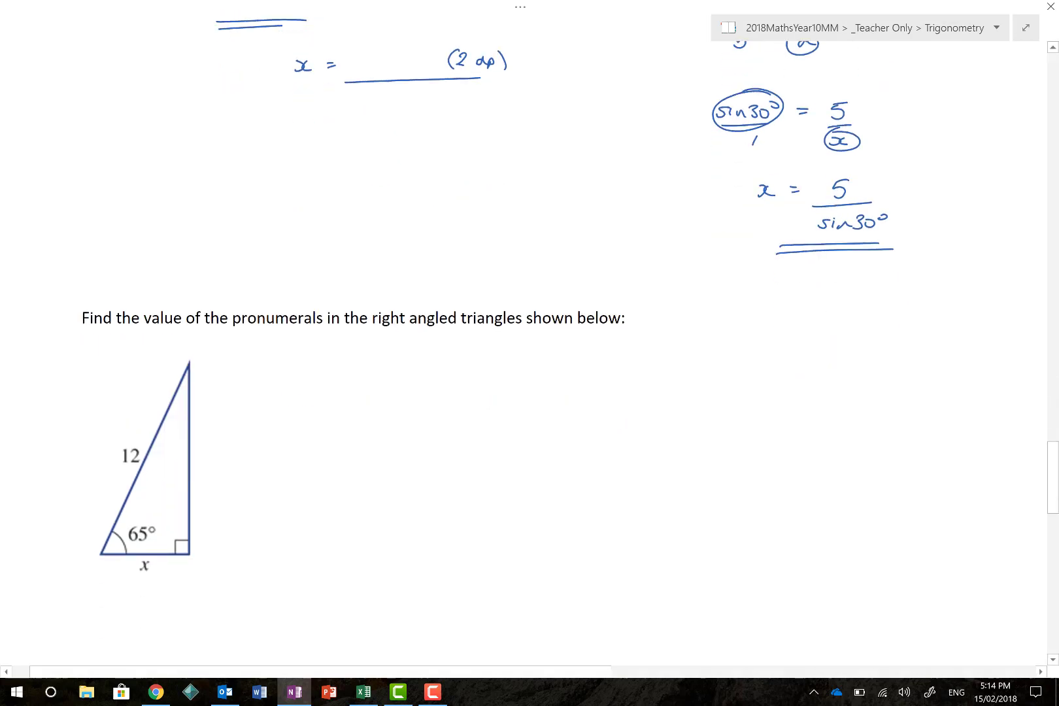
pyautogui.scroll(3)
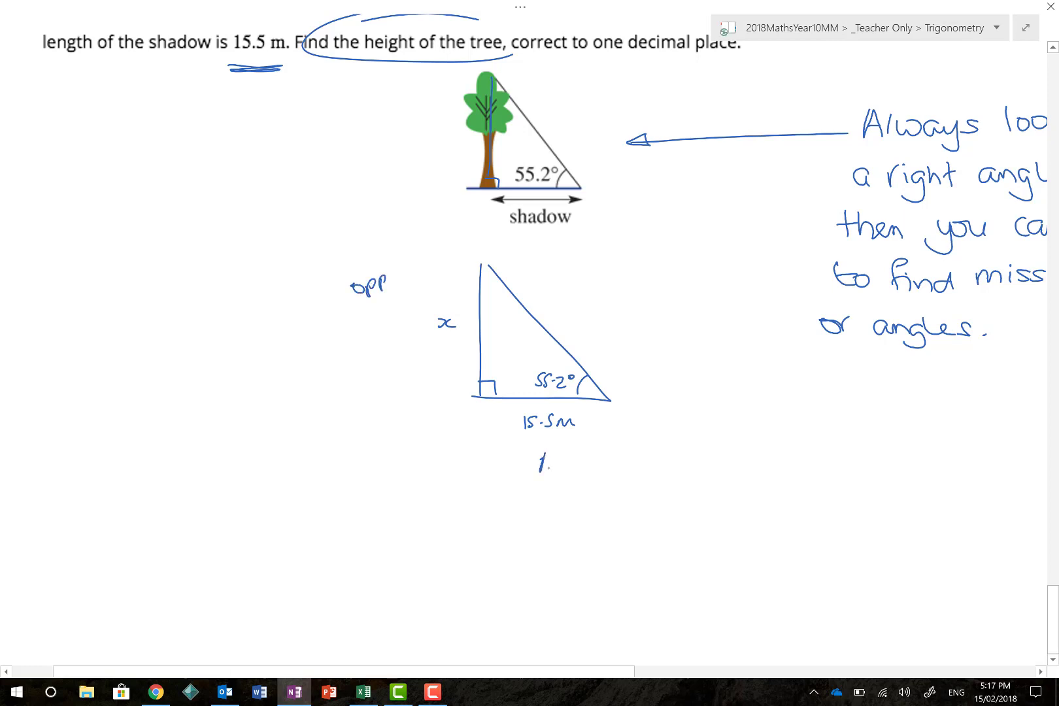
# Label the 15.5 m base of the tree triangle 'Adj', beside the 'opp' on side x.
pyautogui.write('Adj')
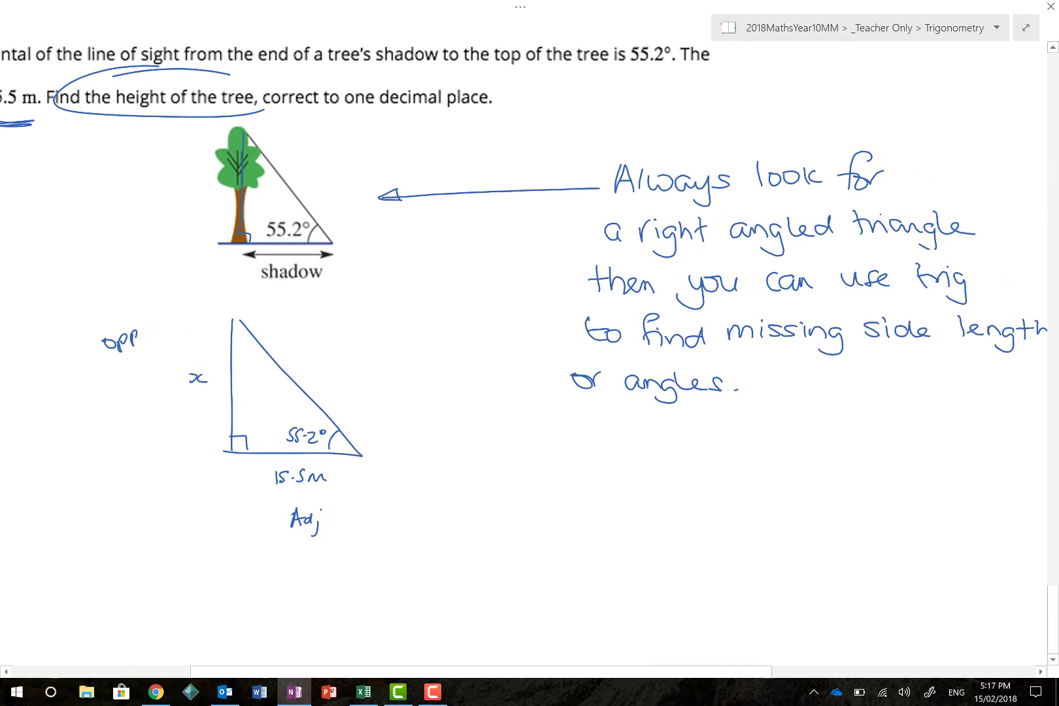
pyautogui.scroll(3)
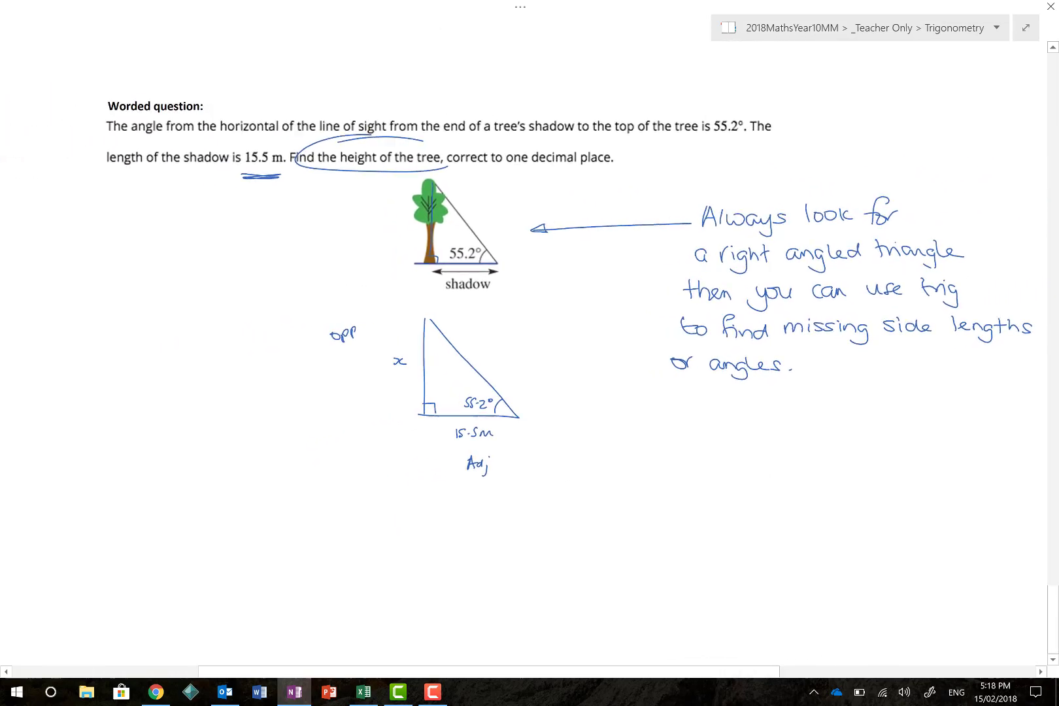
# Scroll back up to the earlier tan45° = 5.55/x worked example.
pyautogui.scroll(3)
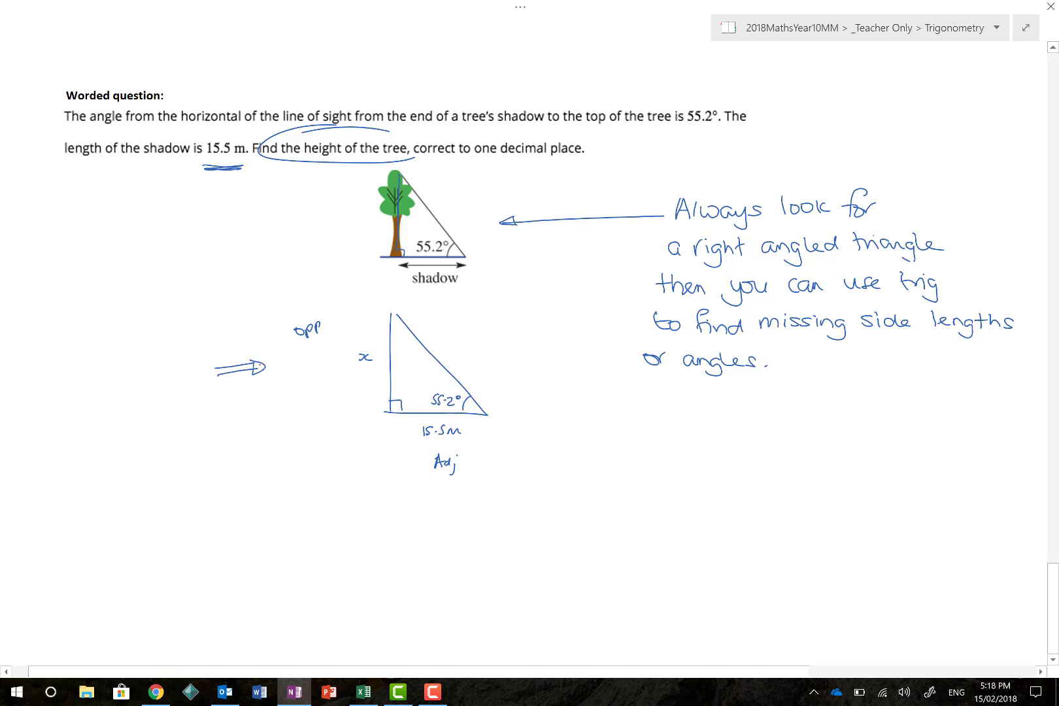
pyautogui.scroll(3)
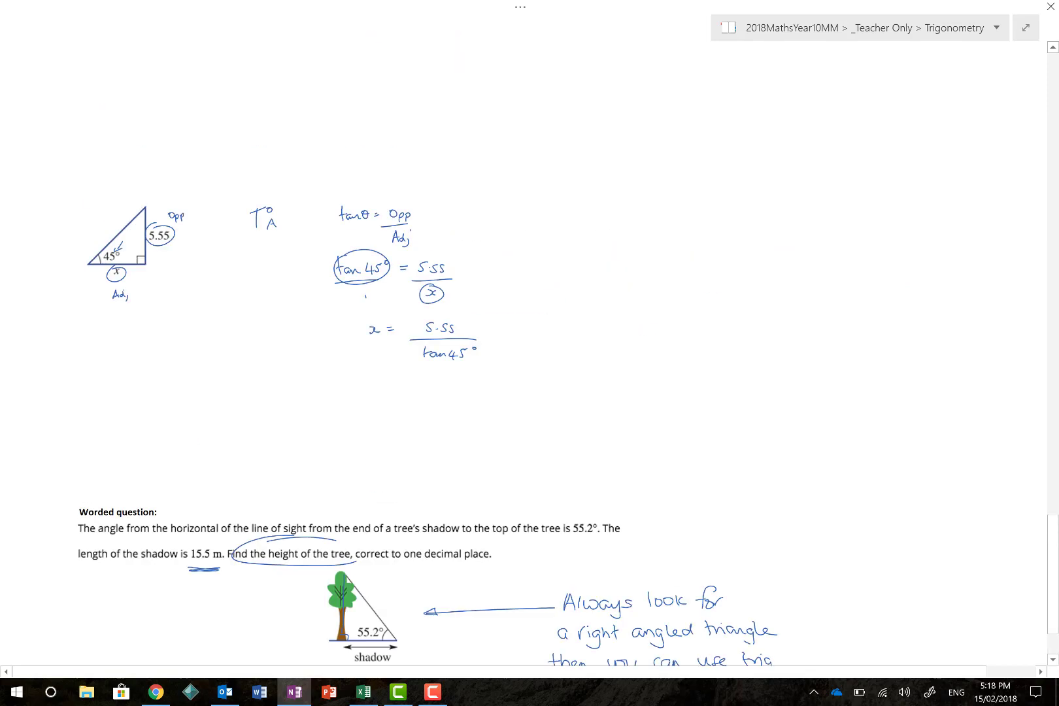